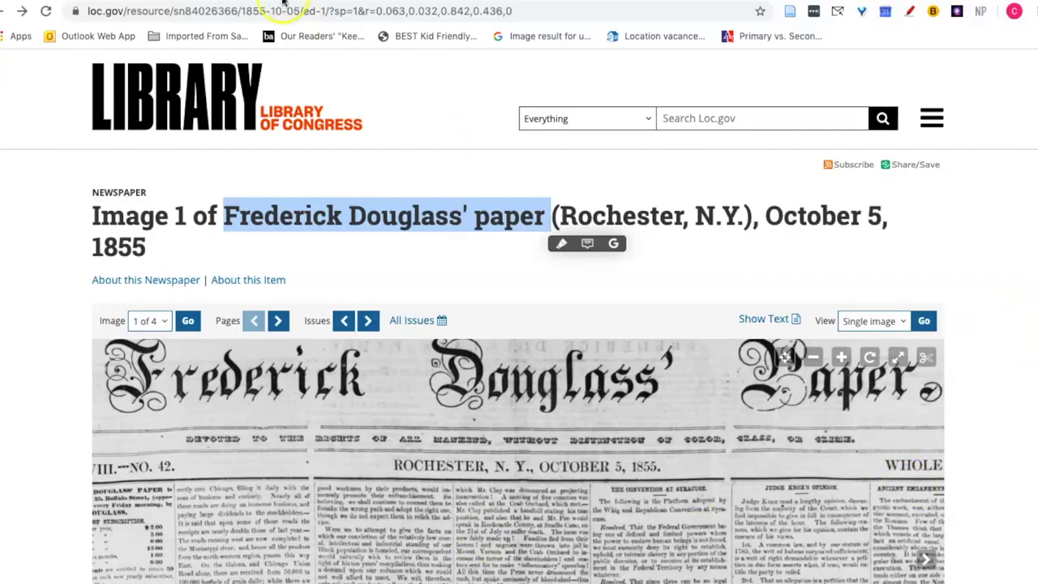
# Go to zbib.org to load ZoteroBib with an empty bibliography.
pyautogui.write('zbib.org')
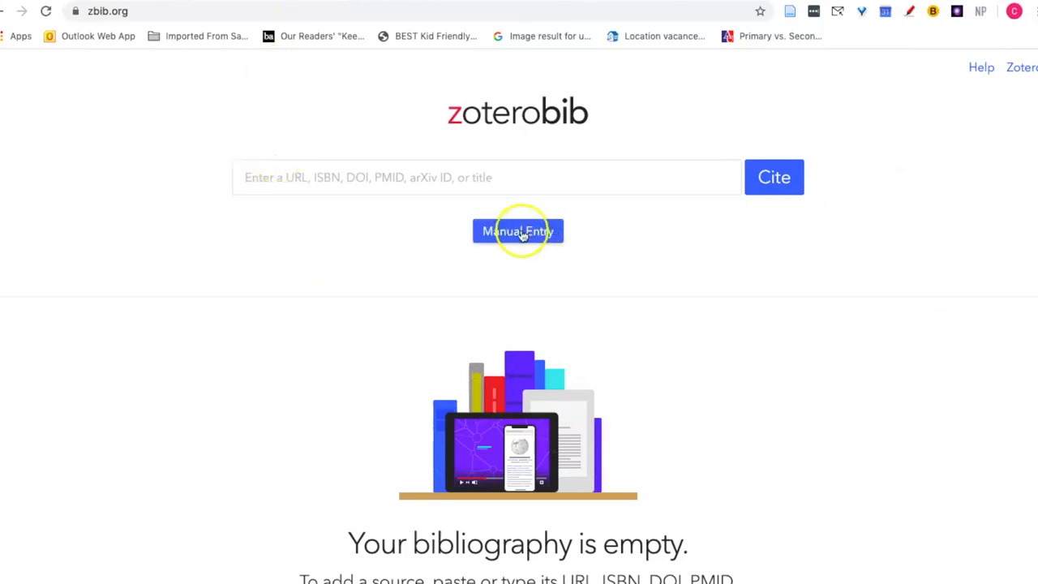
# Start a manual entry with item type Web Page, and select the 'Frederick Douglass' paper' heading.
pyautogui.click(517, 231)
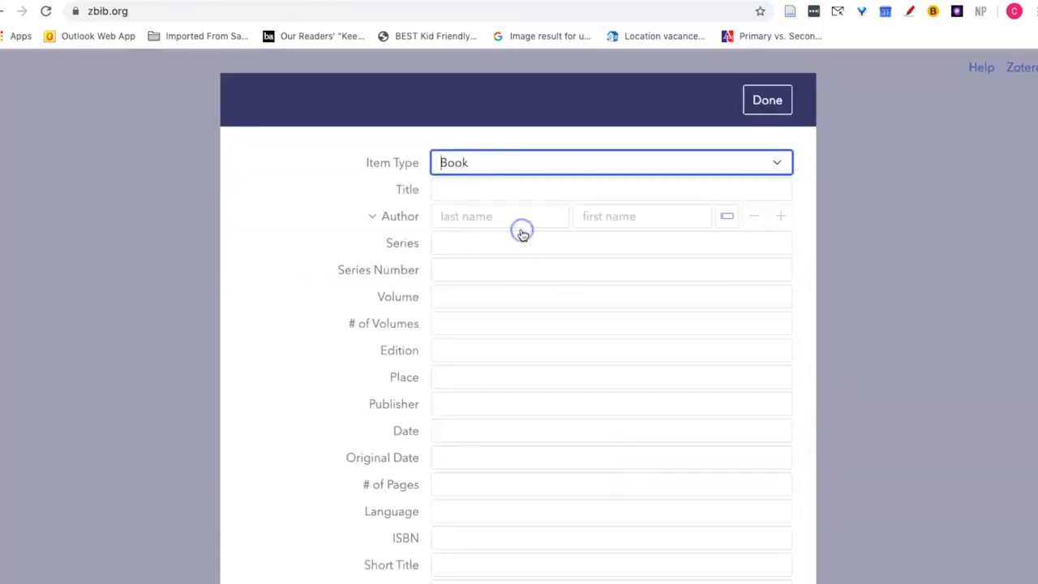
pyautogui.click(611, 163)
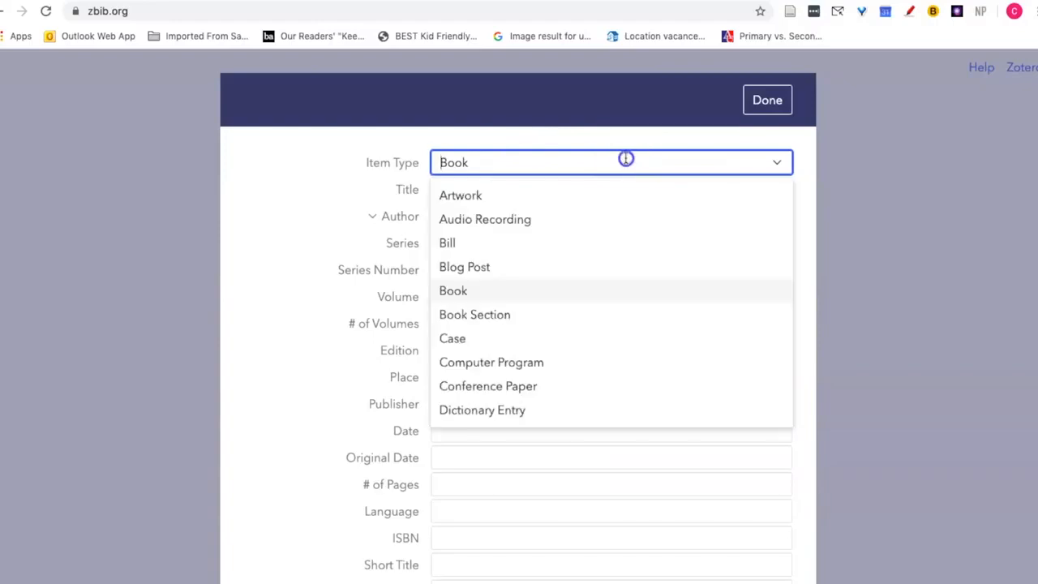
pyautogui.scroll(-3)
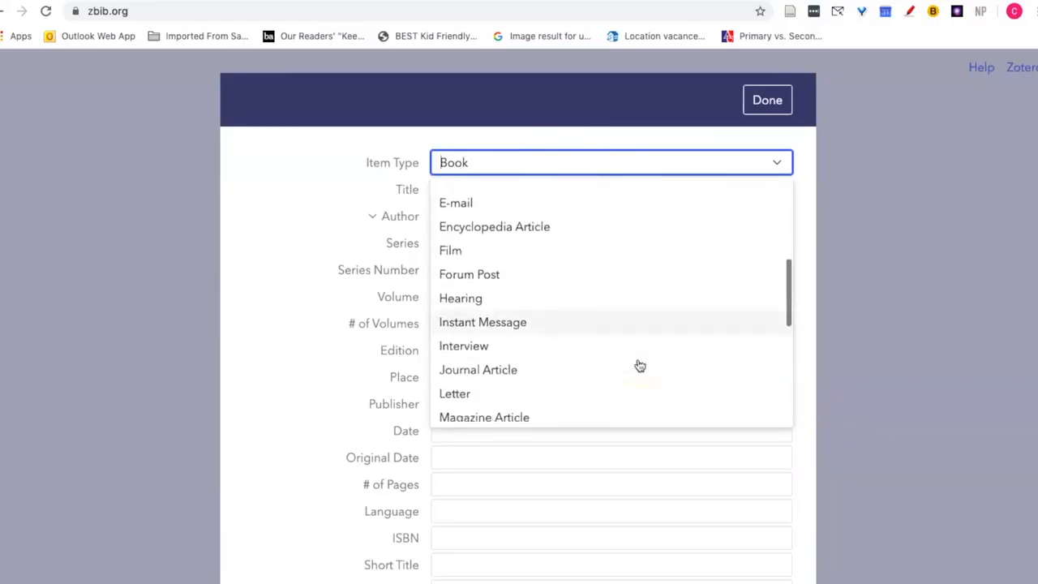
pyautogui.scroll(-3)
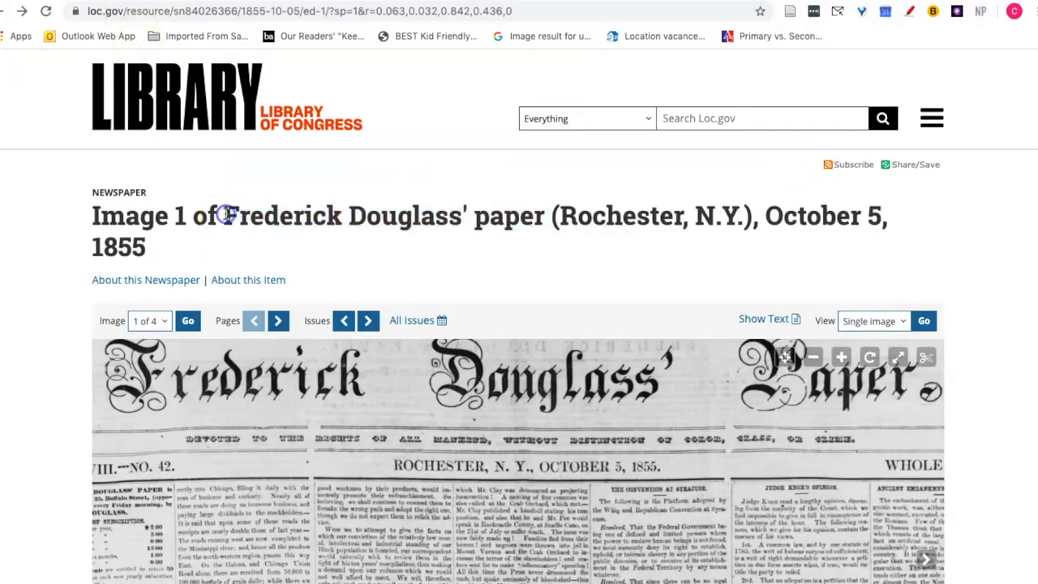
pyautogui.moveTo(224, 215); pyautogui.dragTo(548, 219)
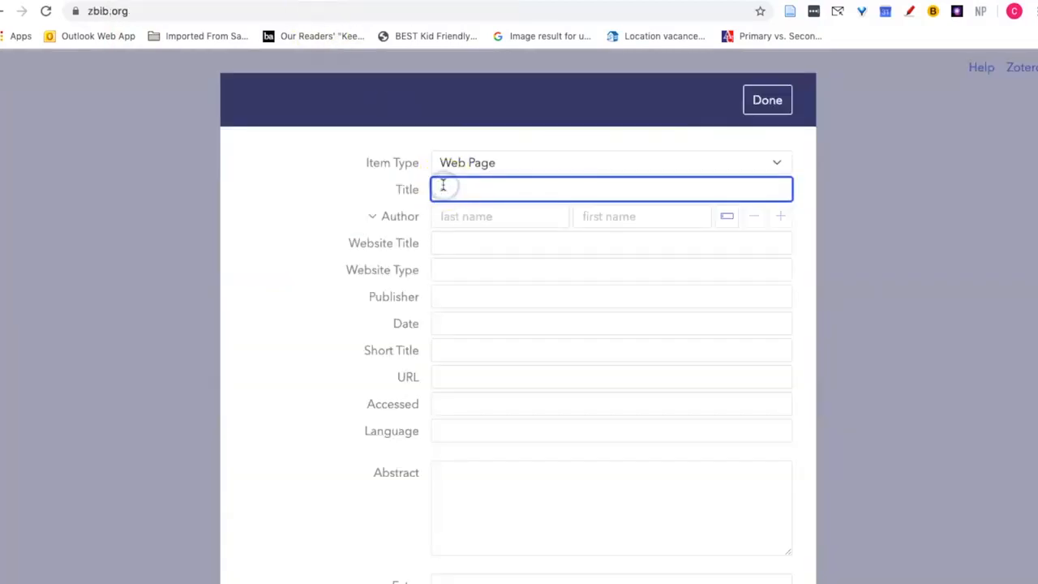
# Fill in title 'Frederick Douglass' paper', website title 'Library of Congress', website type 'Archive'.
pyautogui.write("Frederick Douglass' paper")
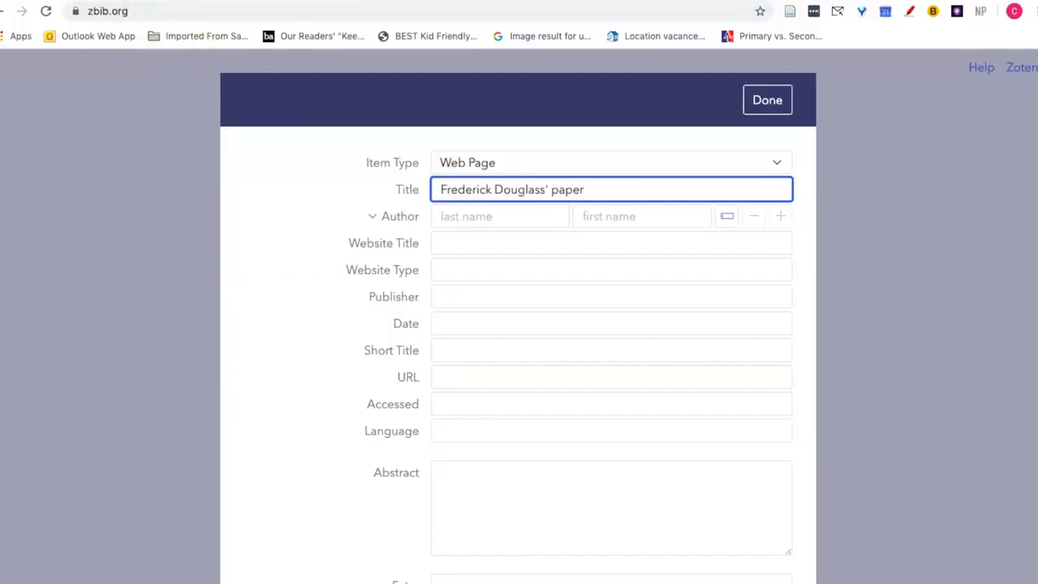
pyautogui.click(766, 100)
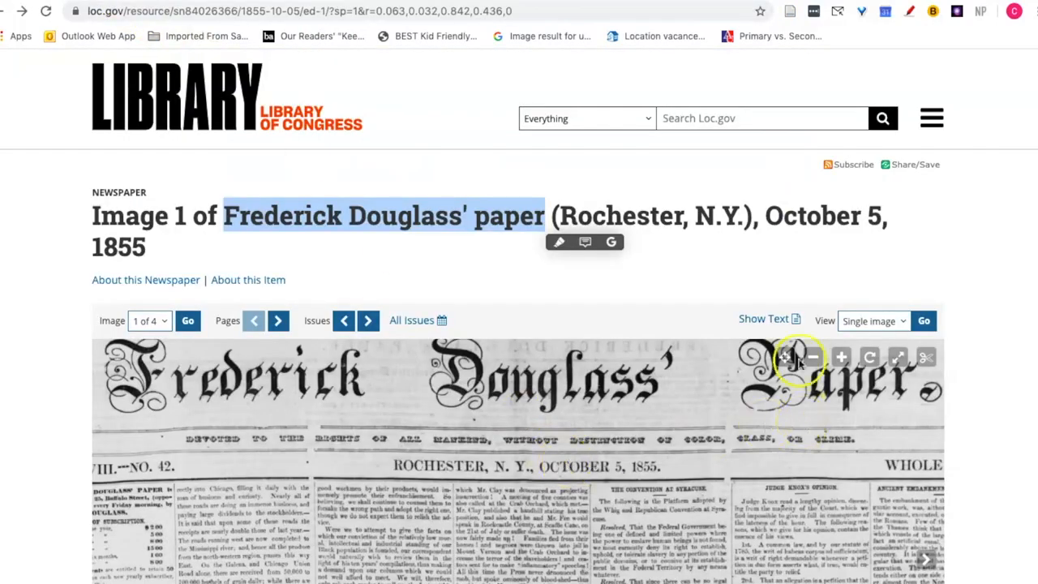
pyautogui.moveTo(710, 495)
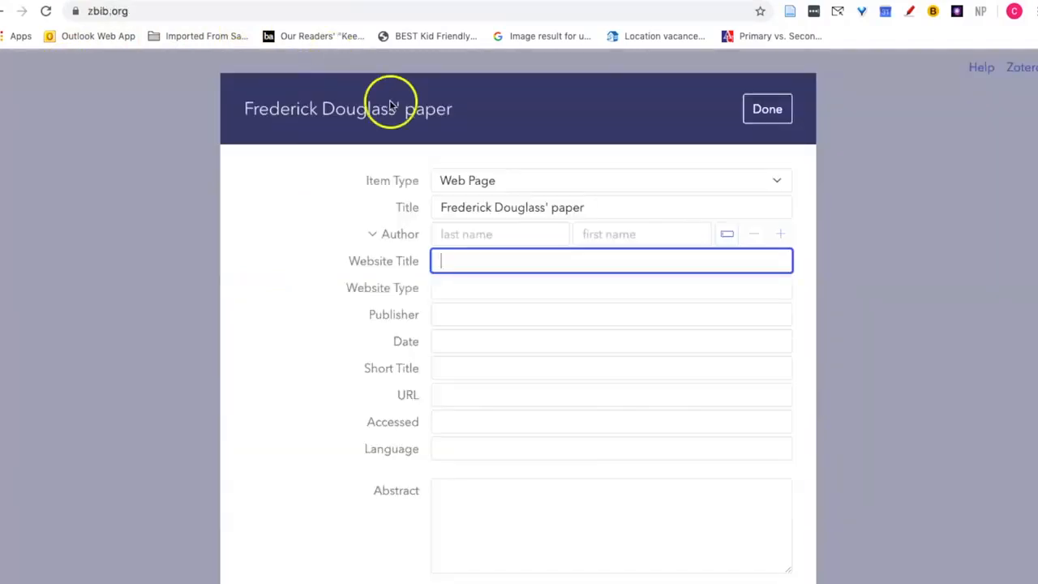
pyautogui.write('Library of Congress')
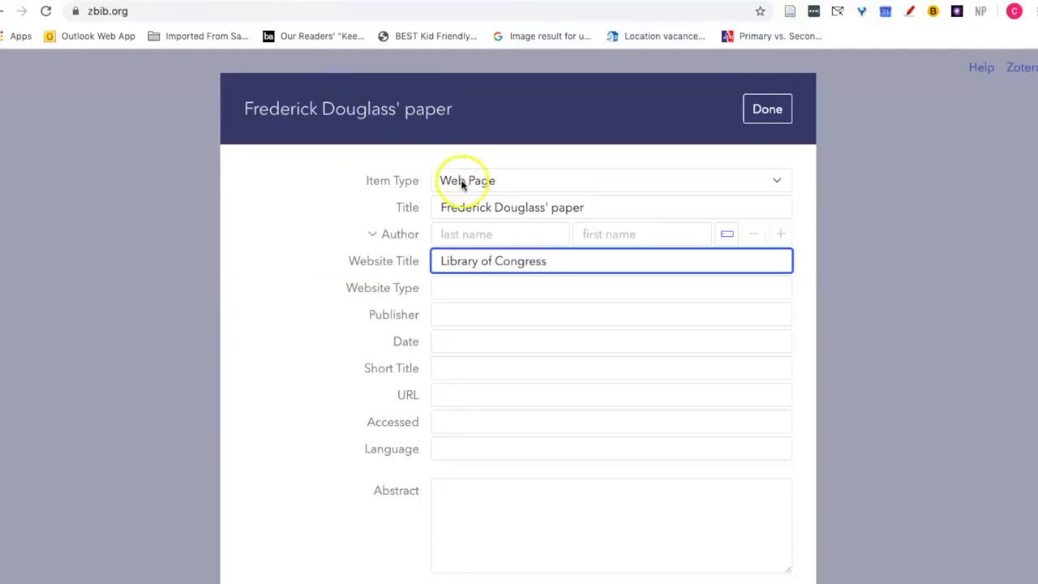
pyautogui.click(611, 287)
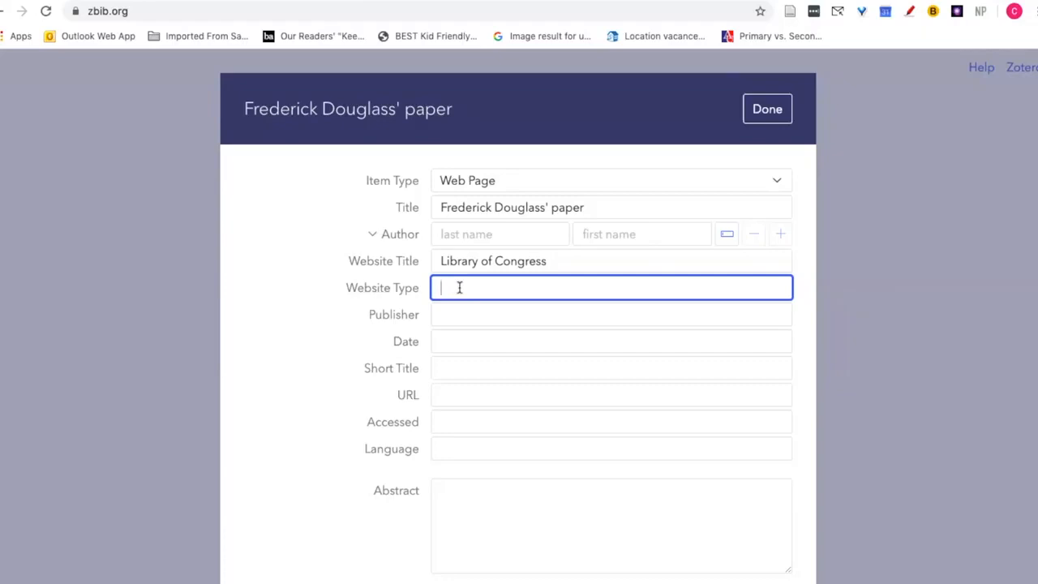
pyautogui.write('Archiv')
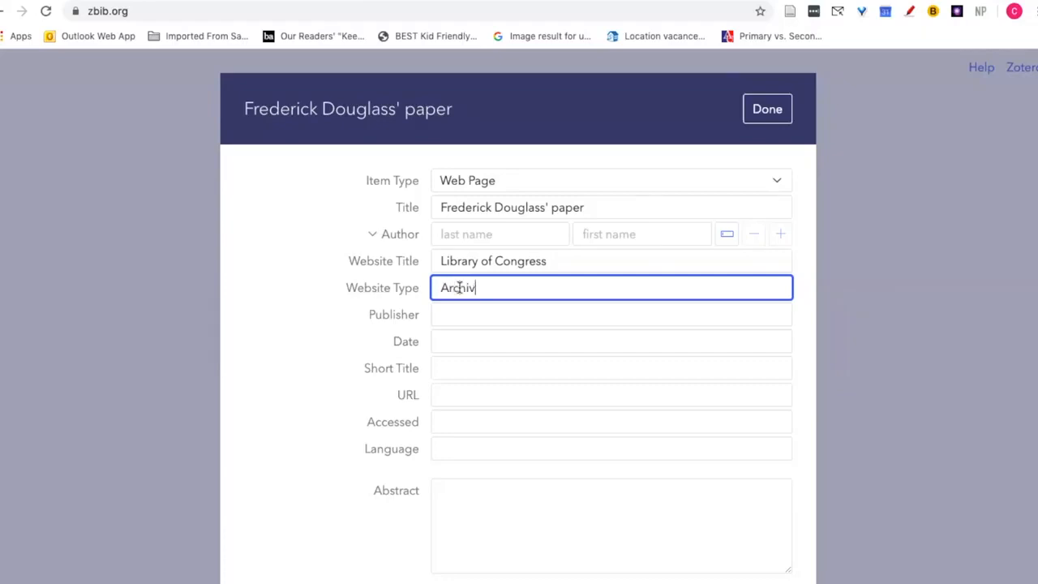
pyautogui.click(611, 315)
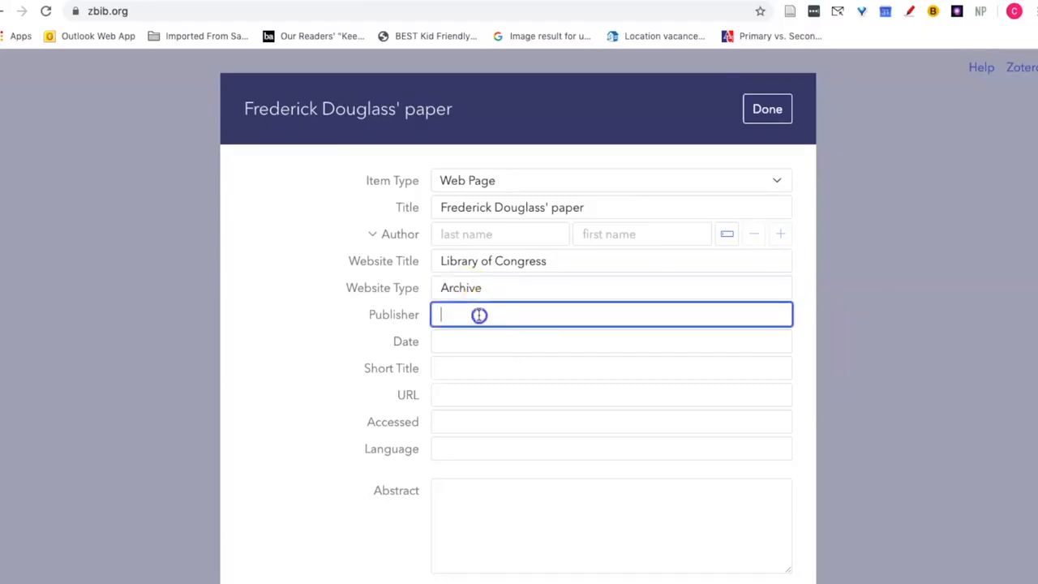
pyautogui.moveTo(478, 315)
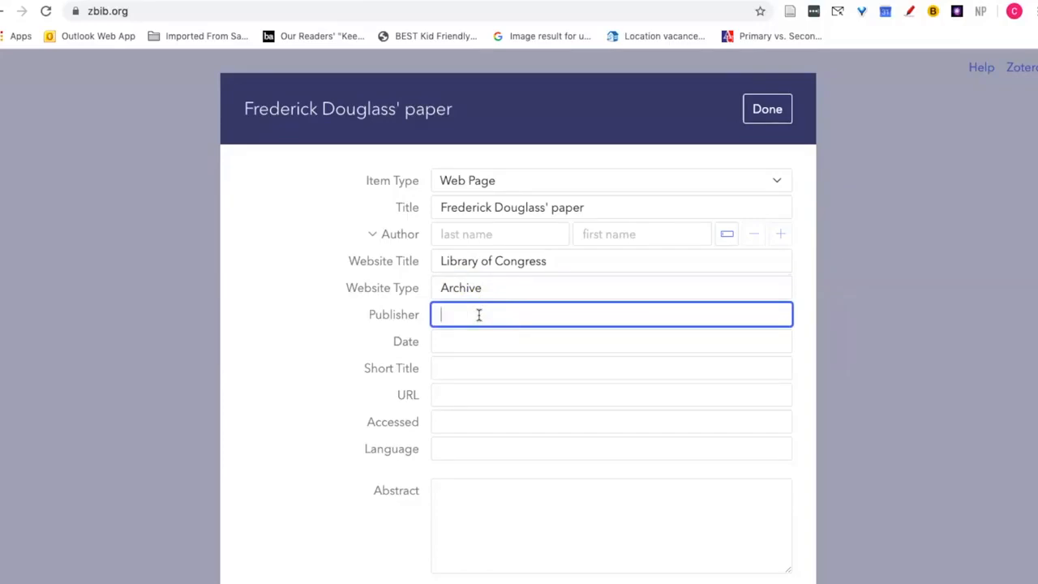
pyautogui.click(766, 109)
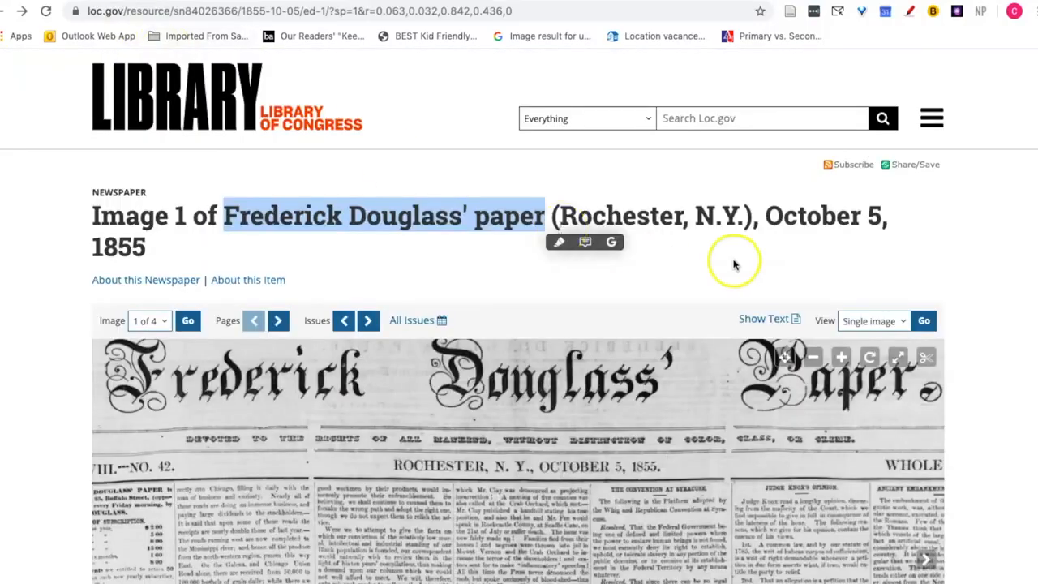
pyautogui.scroll(-3)
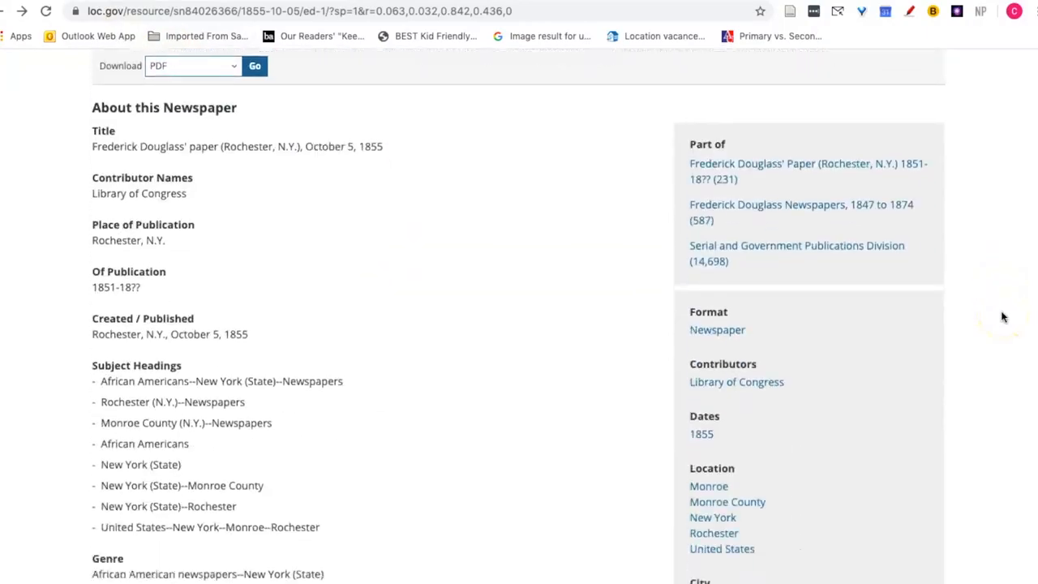
pyautogui.scroll(-3)
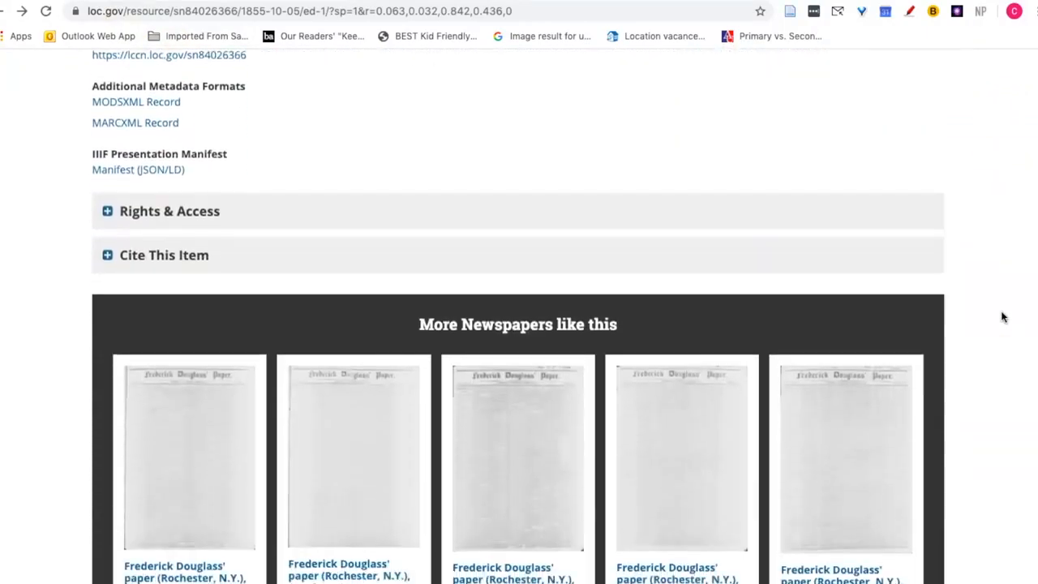
pyautogui.scroll(-3)
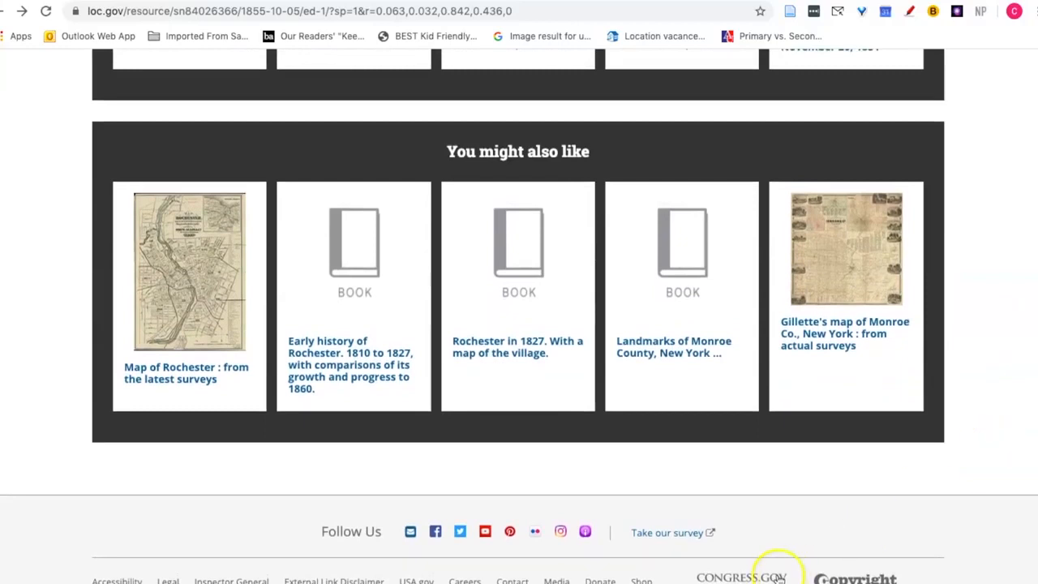
pyautogui.moveTo(754, 572)
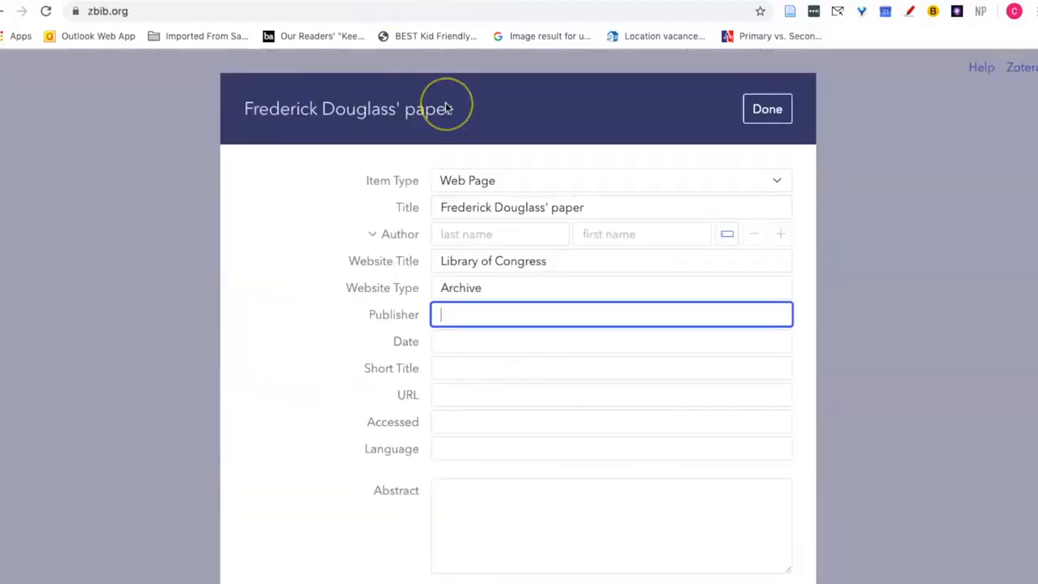
# Enter publisher Cngress.gov and date October 5, 1855.
pyautogui.write('COngress')
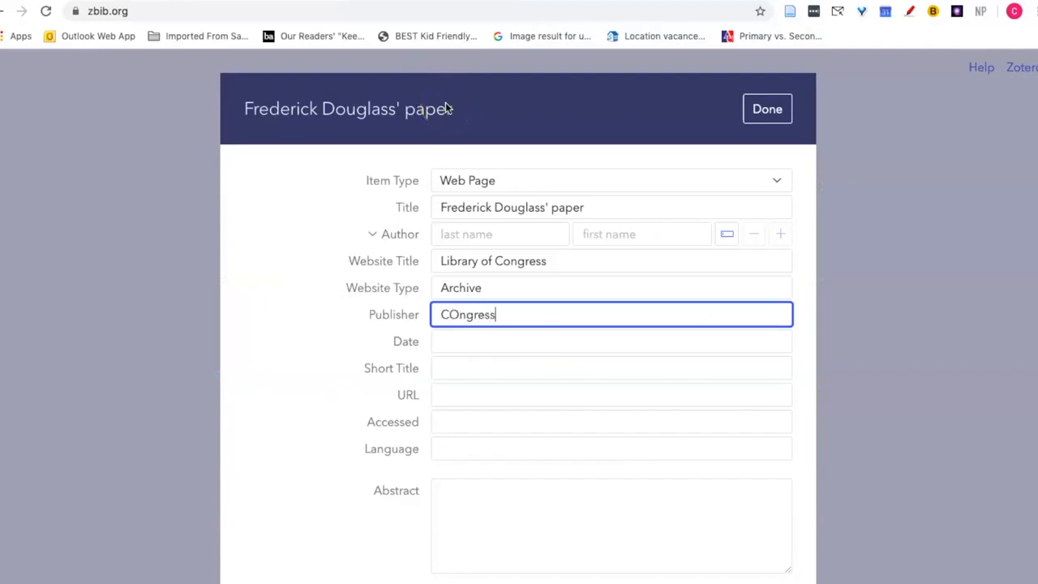
pyautogui.write('.gov')
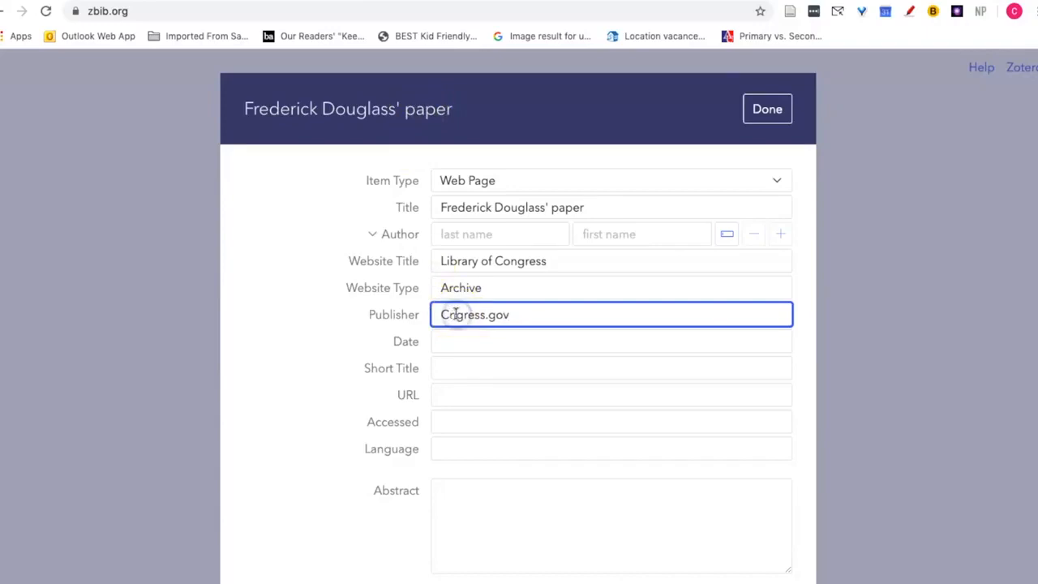
pyautogui.click(611, 341)
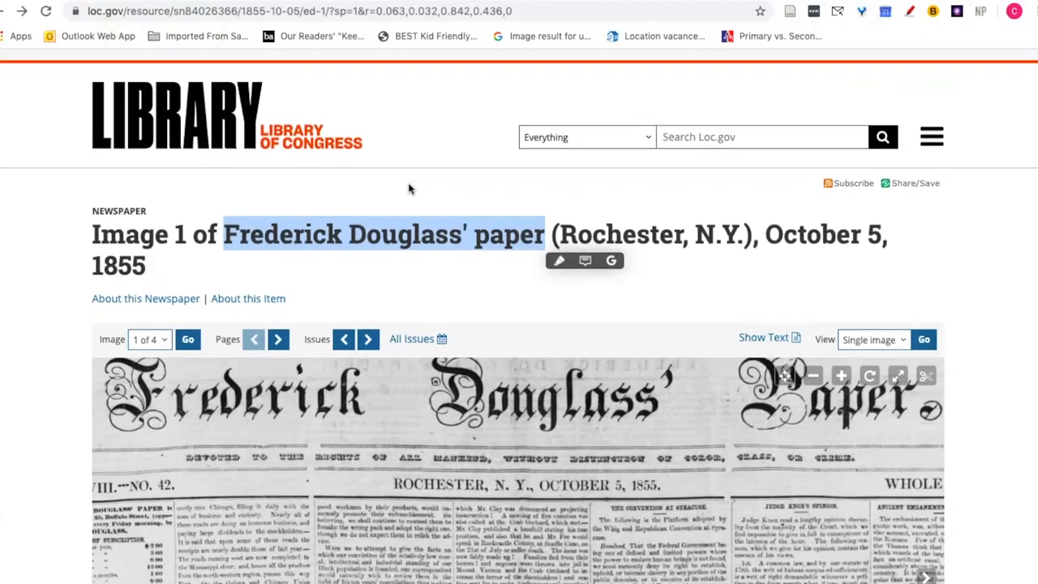
pyautogui.scroll(-3)
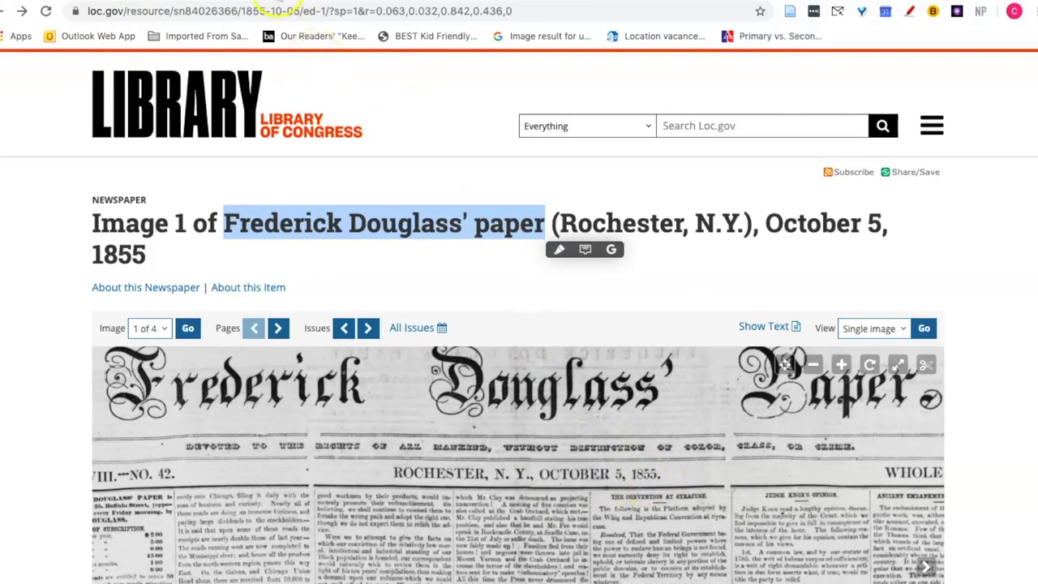
pyautogui.write('October')
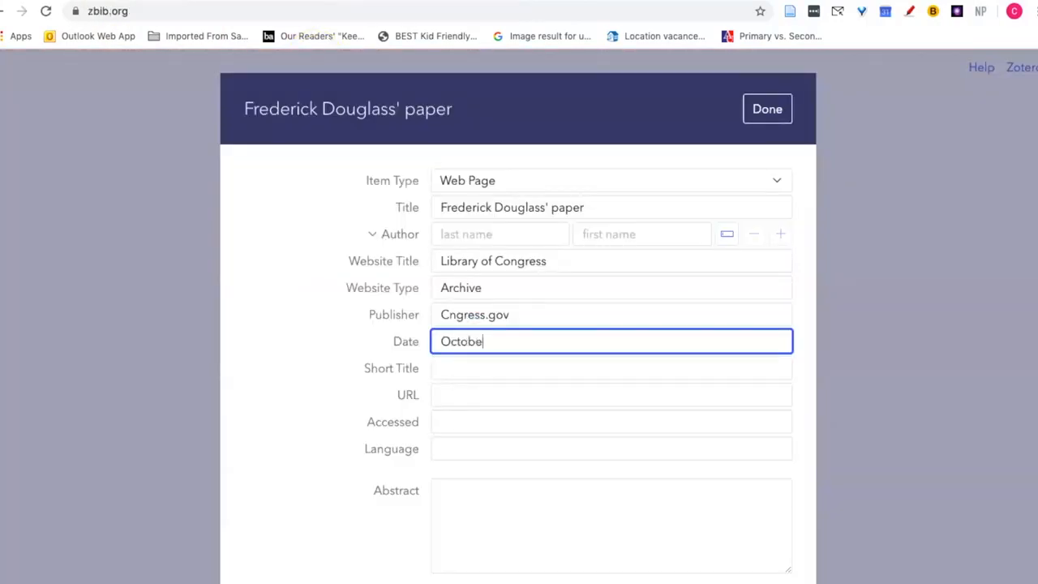
pyautogui.write('r5, 1855')
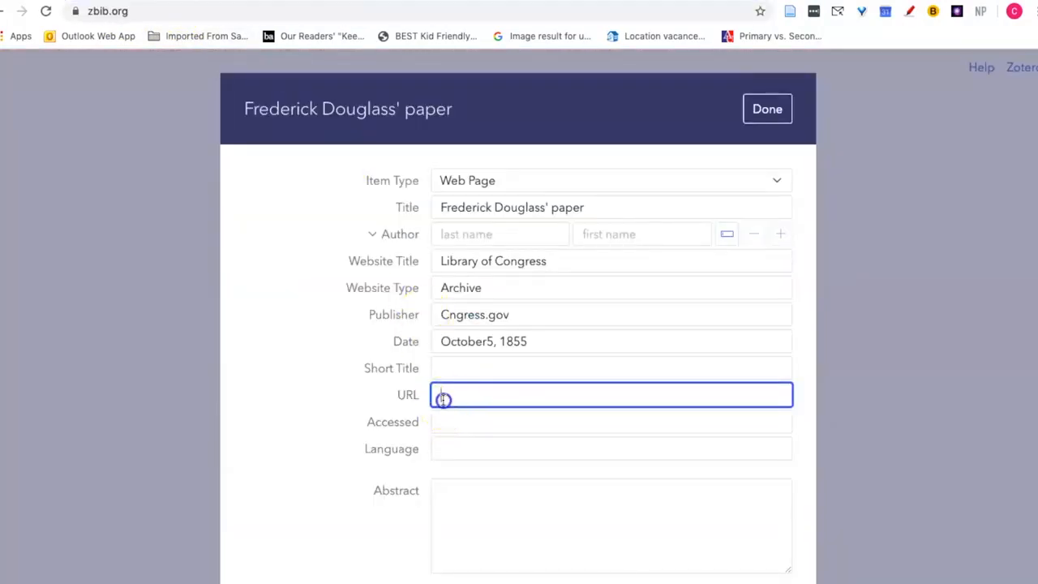
# Add the newspaper page URL and save the entry to the bibliography.
pyautogui.write('i026366/1855-10-05/ed-1/?sp=1&r=0.063,0.032,0.842,0.436,0')
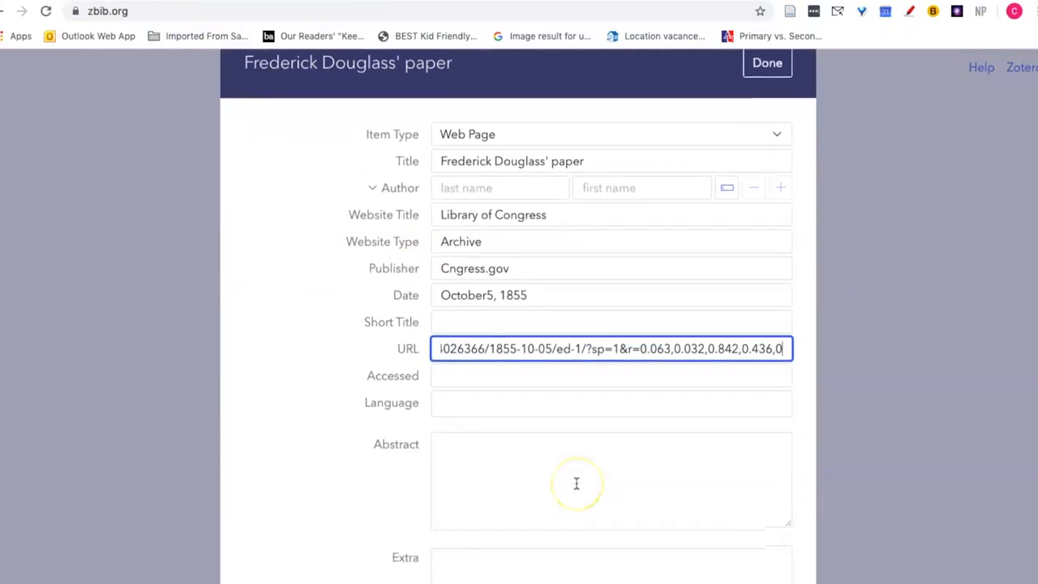
pyautogui.scroll(-3)
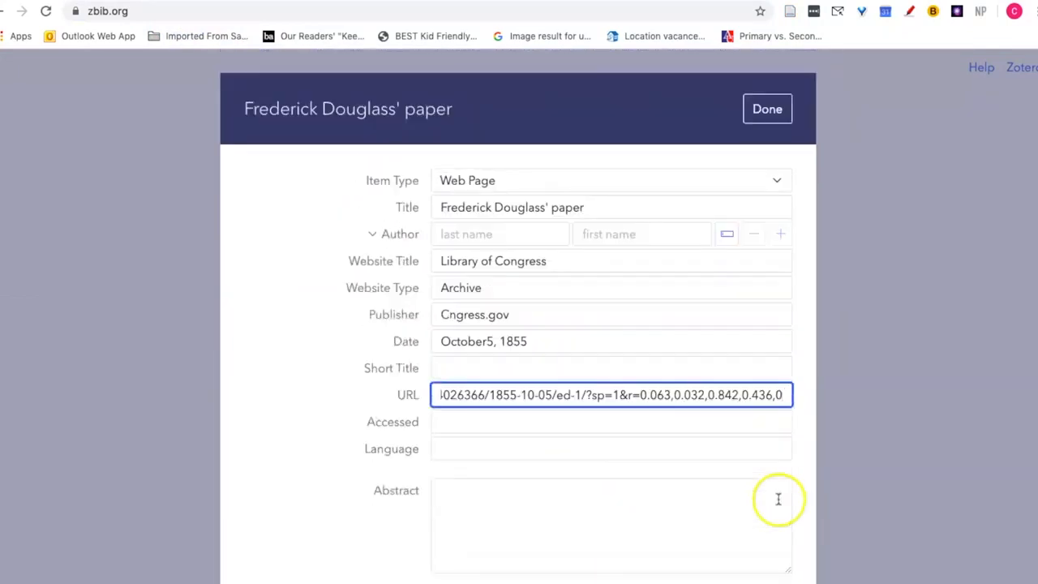
pyautogui.click(767, 108)
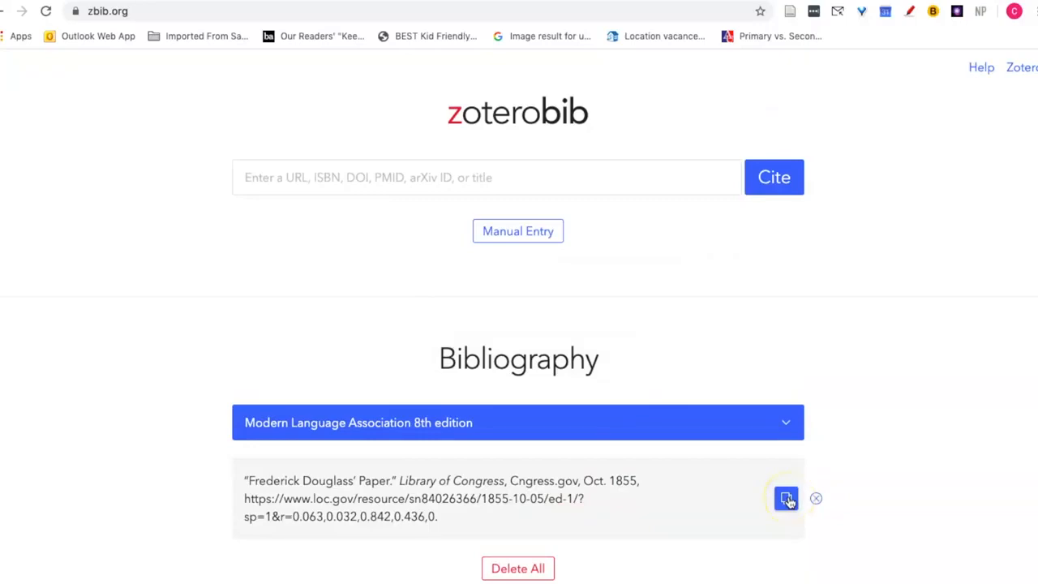
# Copy the 'Frederick Douglass' Paper' in-text citation to the clipboard.
pyautogui.click(786, 498)
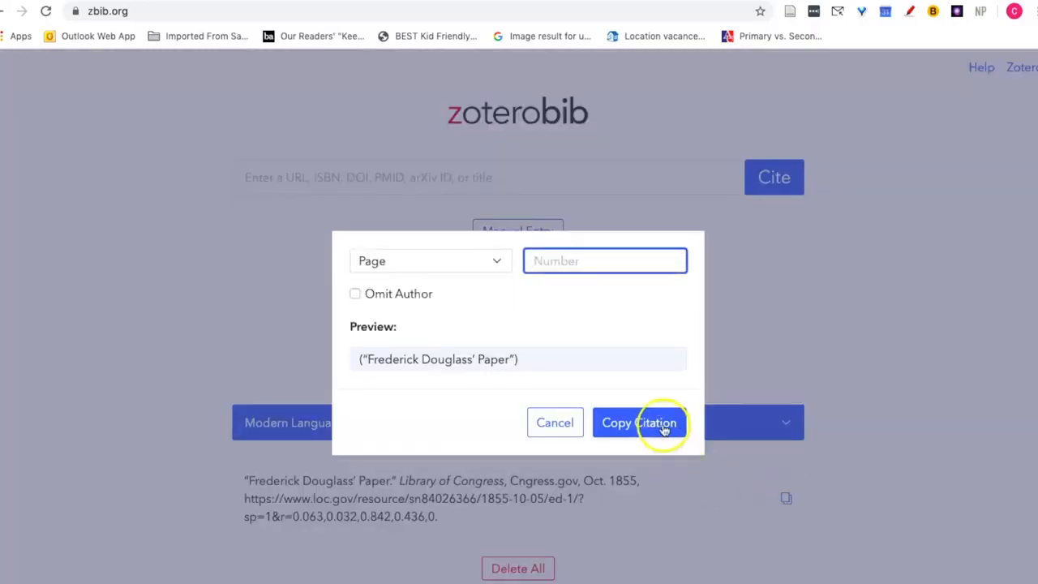
pyautogui.click(640, 423)
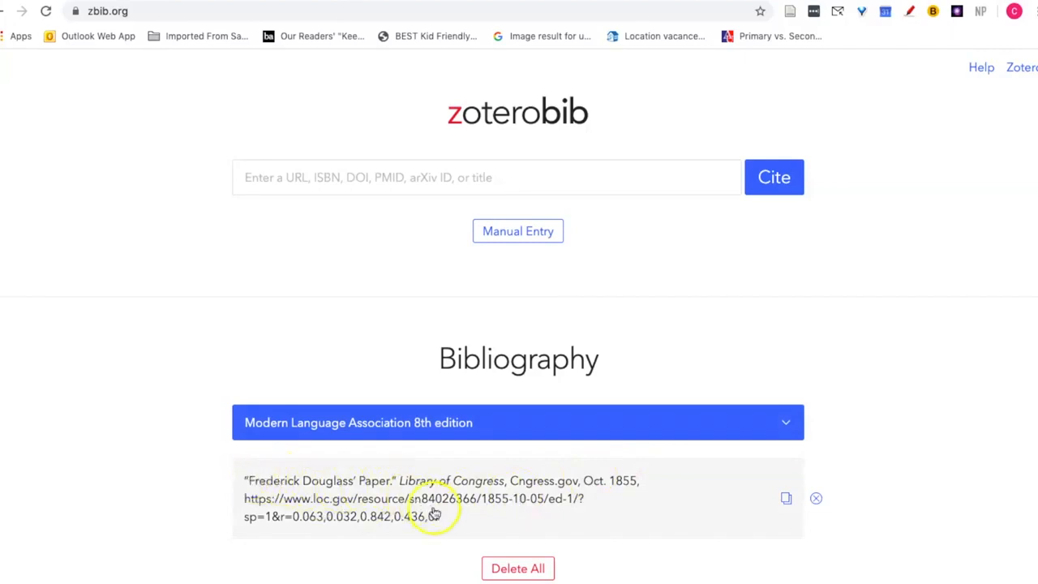
pyautogui.moveTo(476, 523)
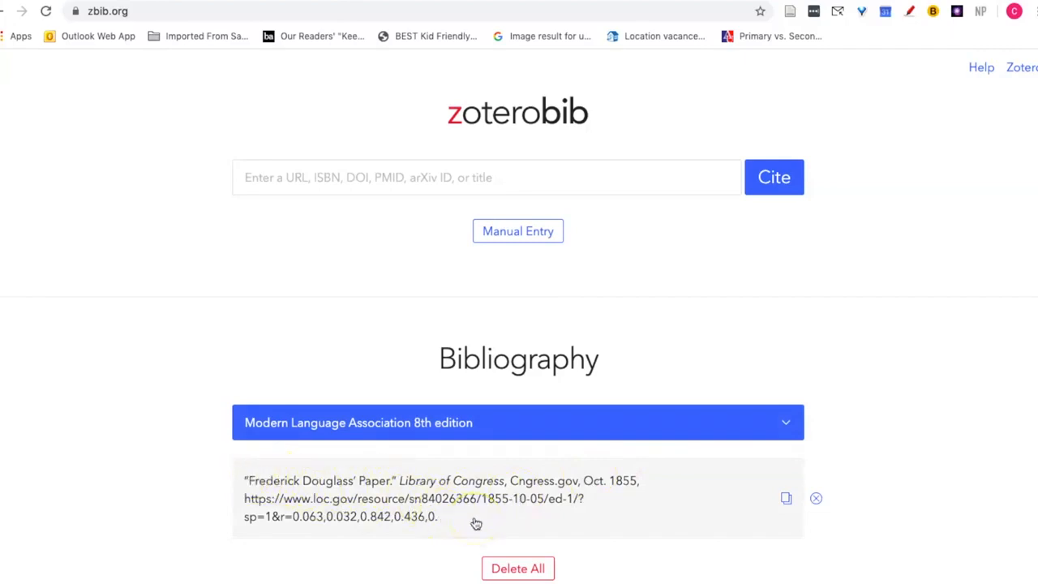